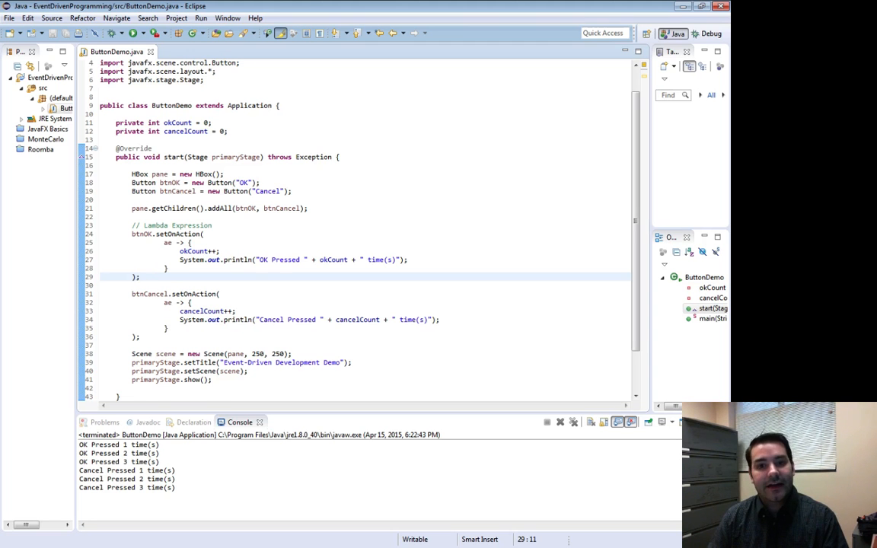
- Start the btnOk.setOnMouseEntered( call below the OK action handler using content assist
type("bt")
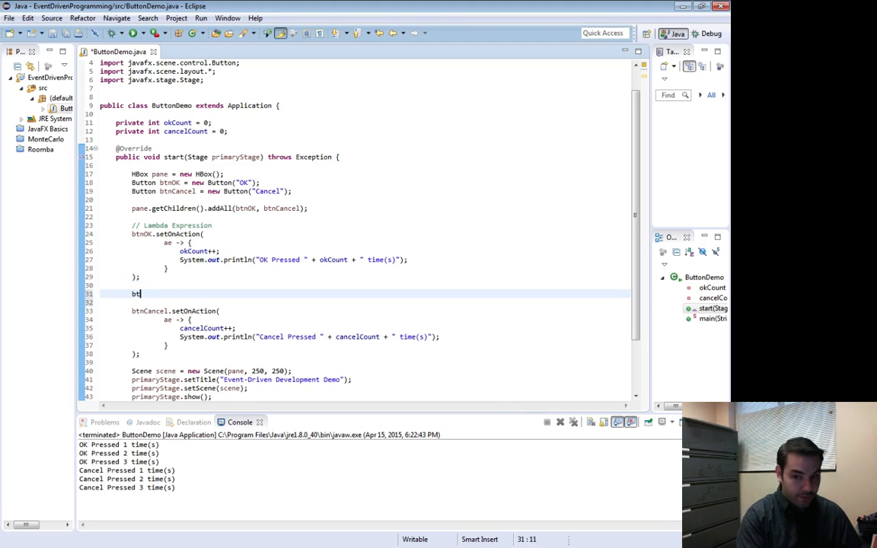
type("nOk")
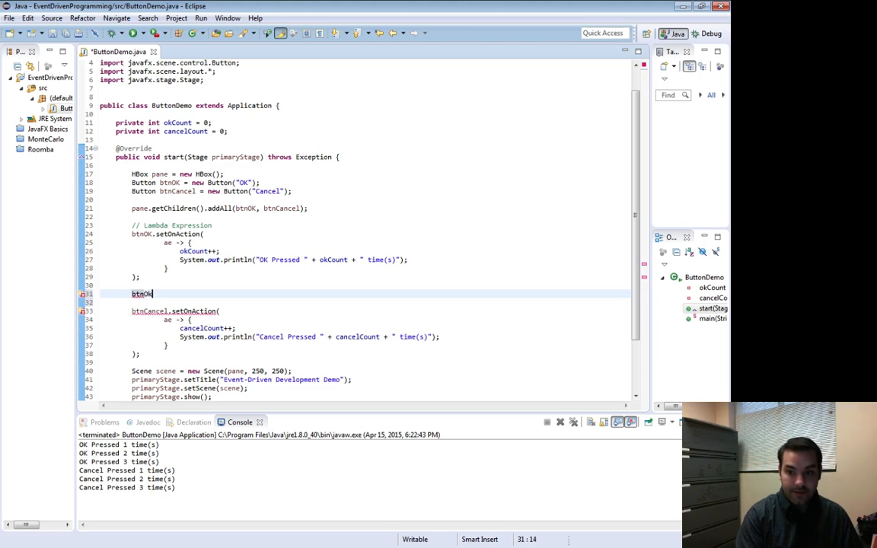
type(".")
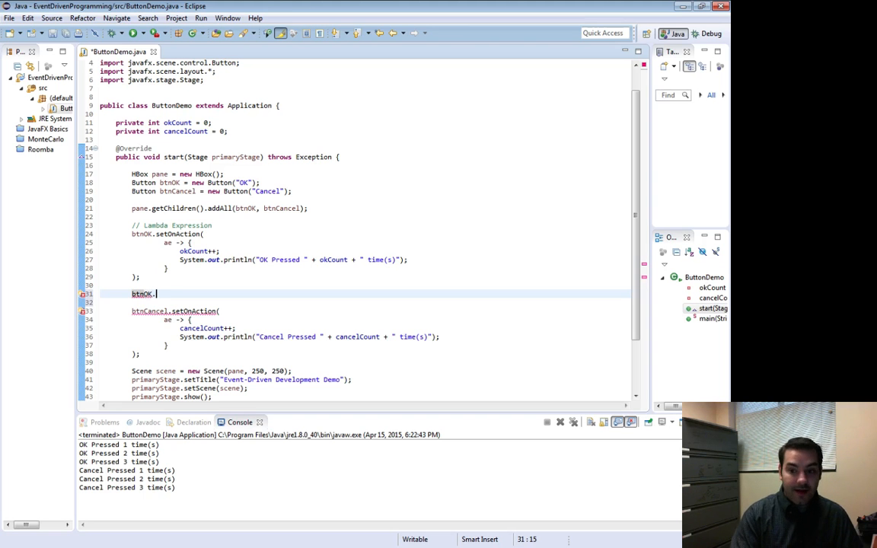
type(".")
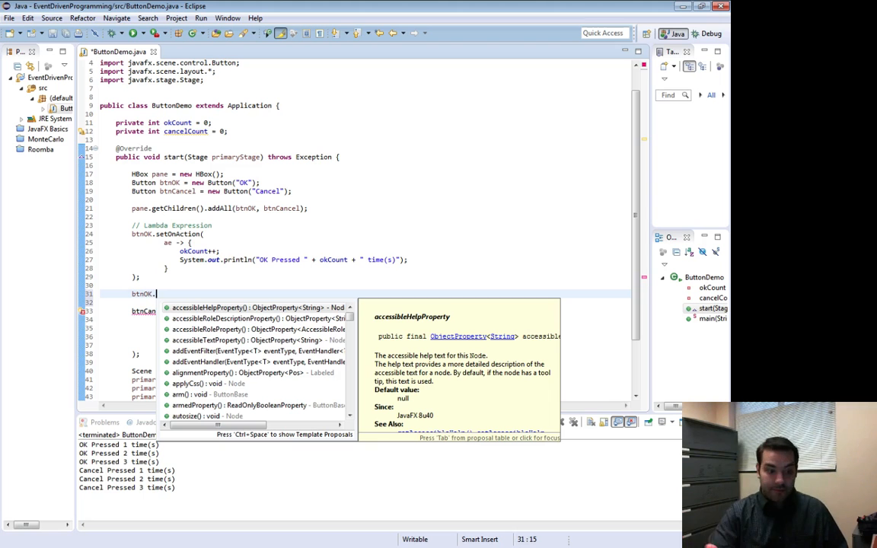
type("set")
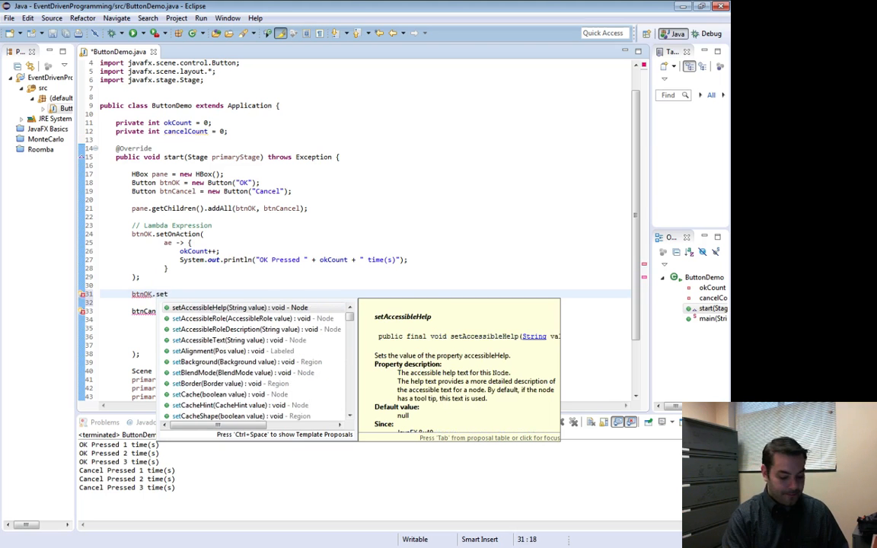
type("OnMo")
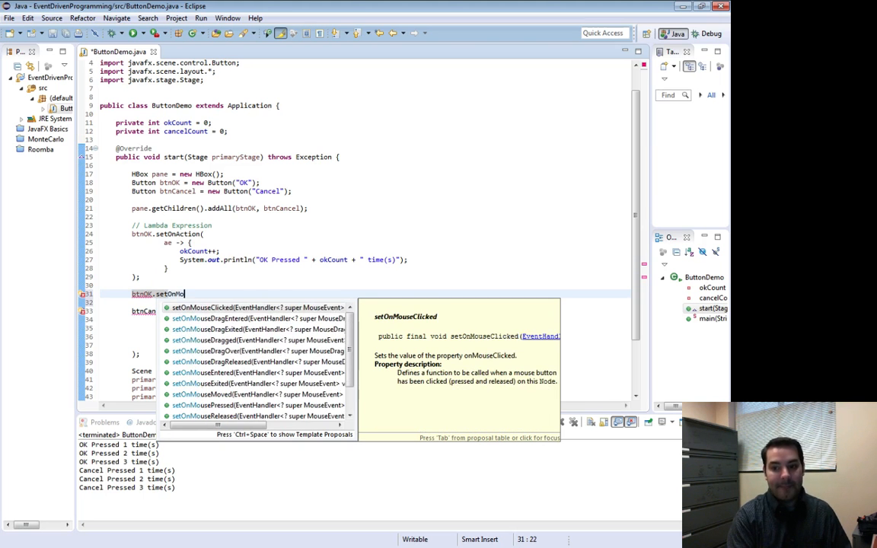
type("useEntered(new );")
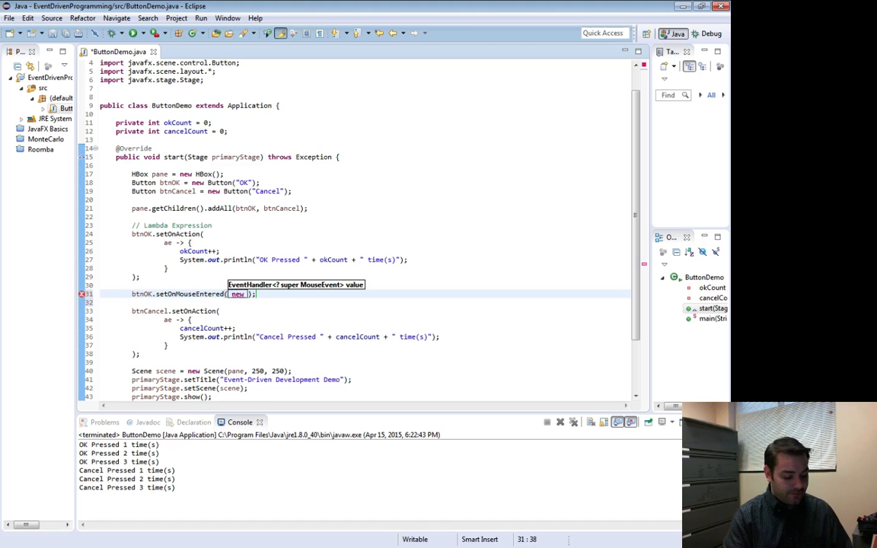
- Pass a new anonymous EventHandler<MouseEvent>() { } as the mouse-entered handler
type("EventHand")
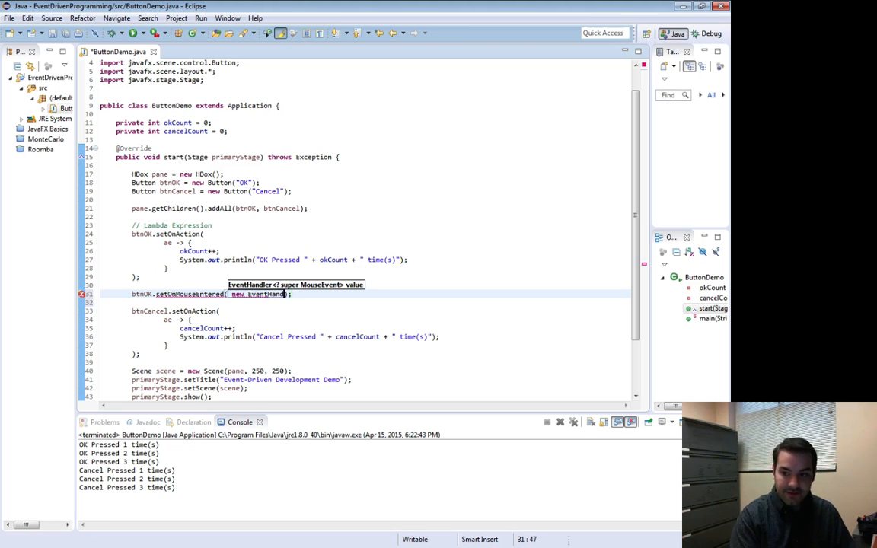
type("EventHandler<>")
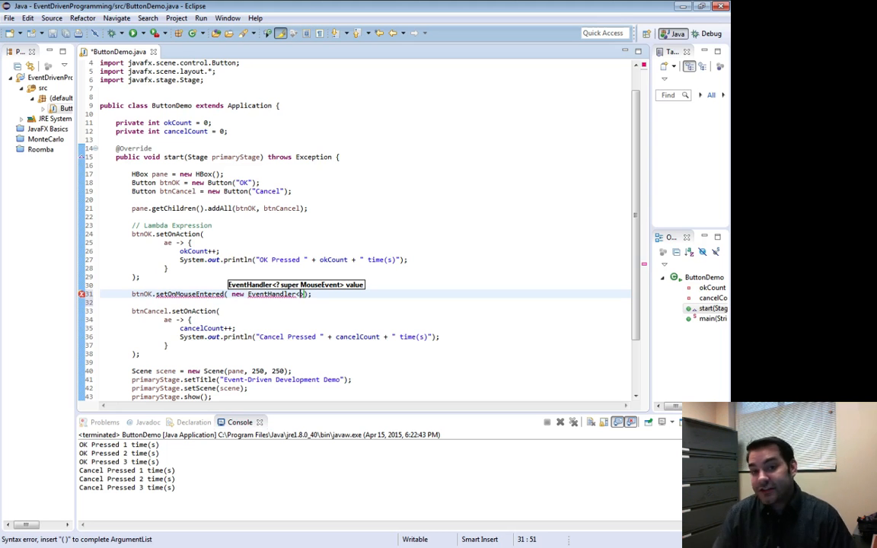
type("MouseEvent")
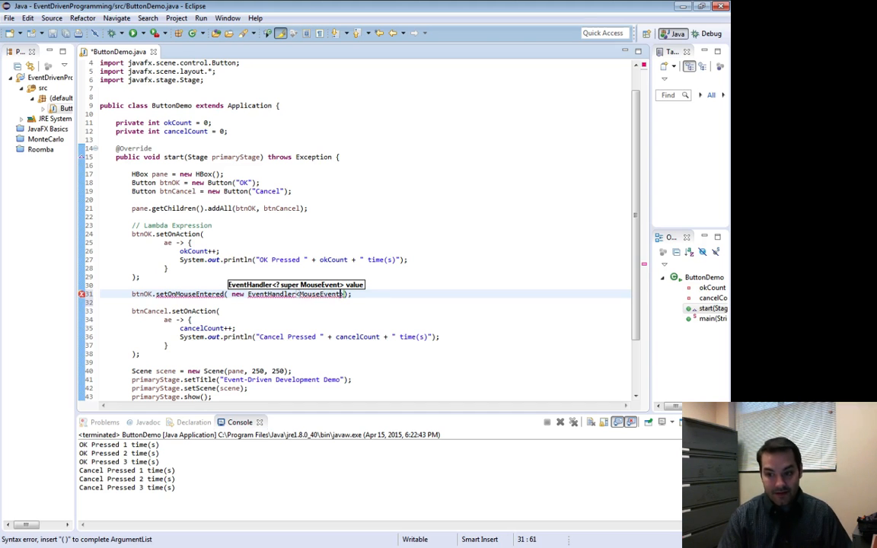
type("()")
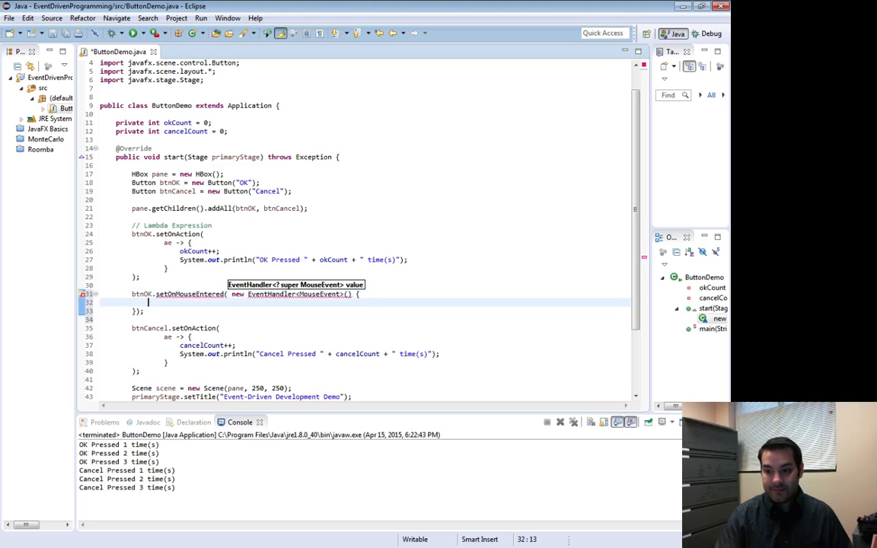
mouse_move(83, 294)
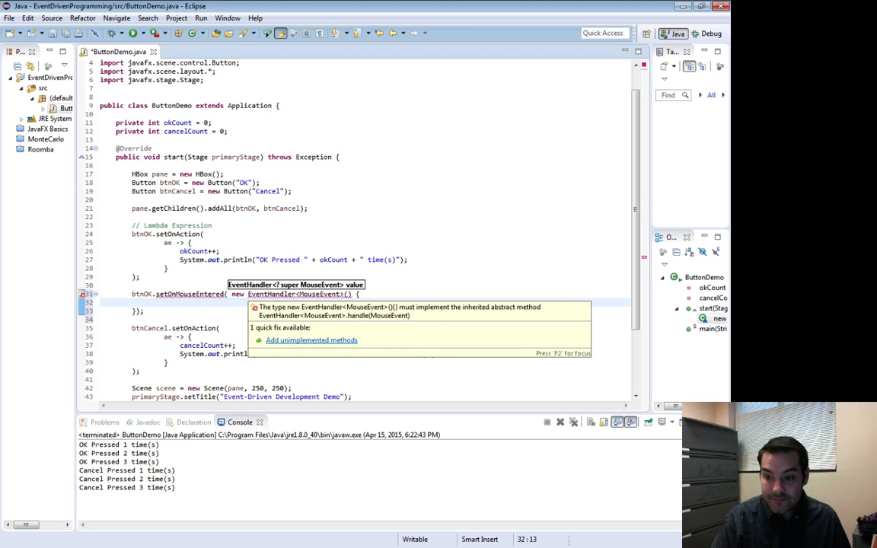
- Add the unimplemented handle method and rename its parameter to event
left_click(311, 339)
type("import javafx.scene.input.*;")
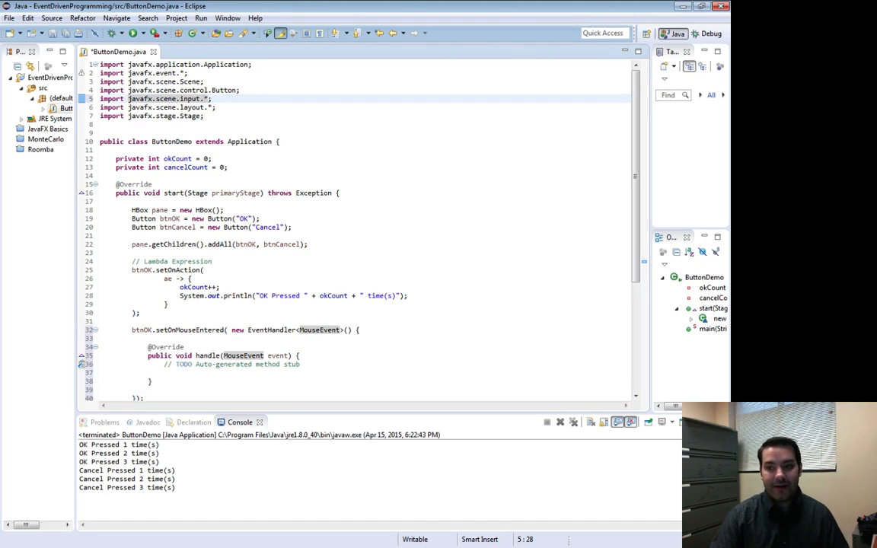
scroll("down", 3)
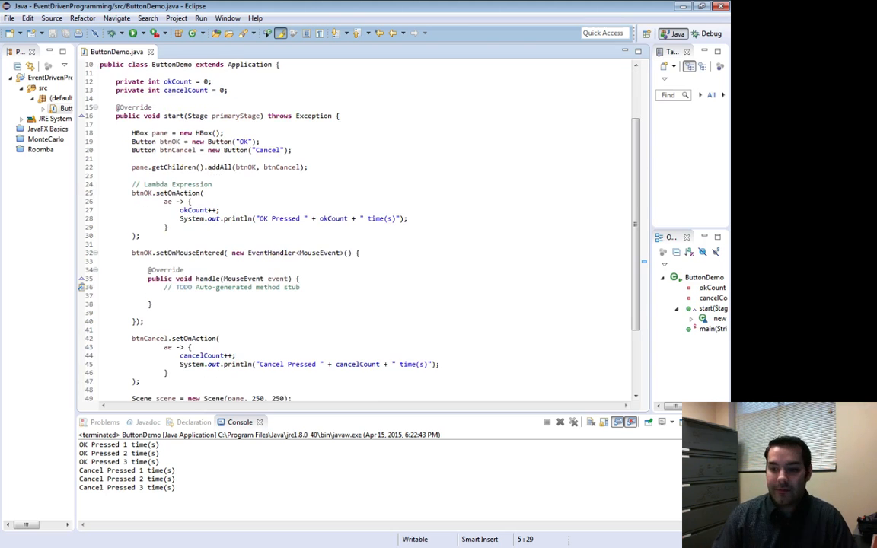
triple_click(231, 286)
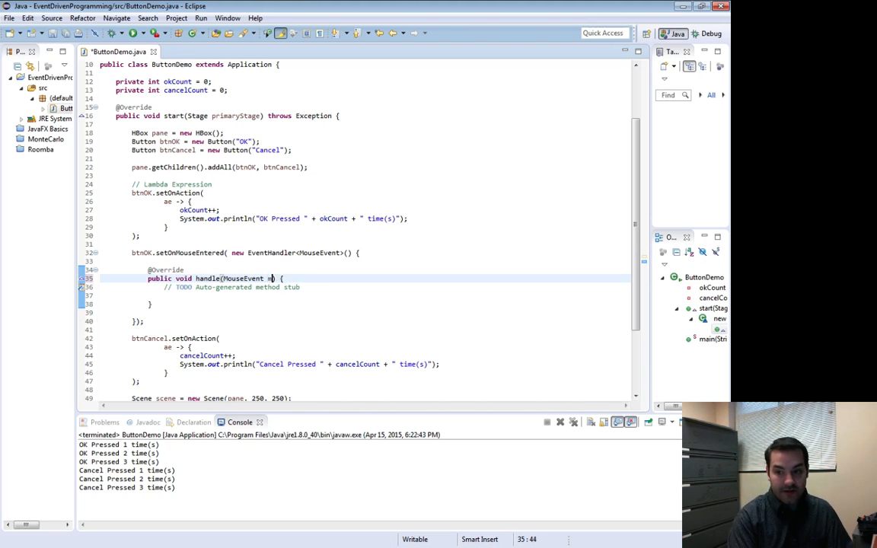
type("m")
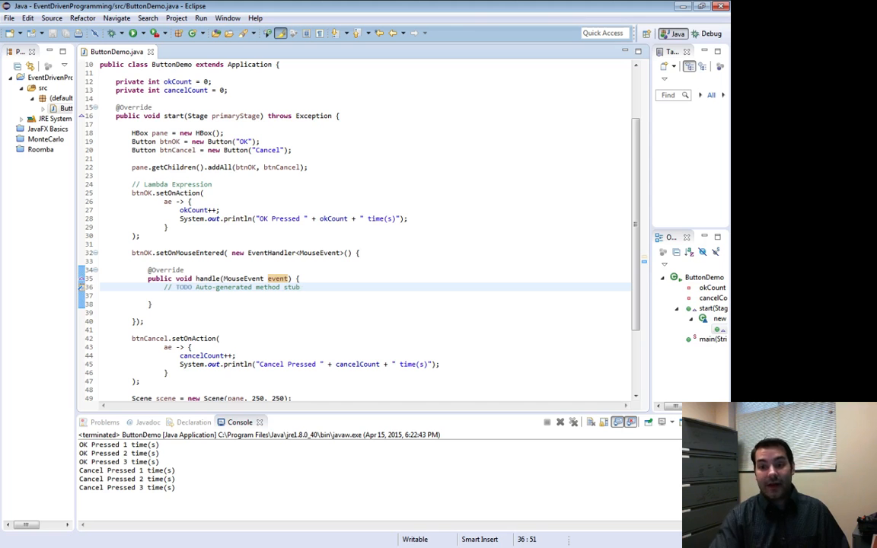
- Replace the TODO comment with System.out.println("OK Button Moused Over");
triple_click(229, 286)
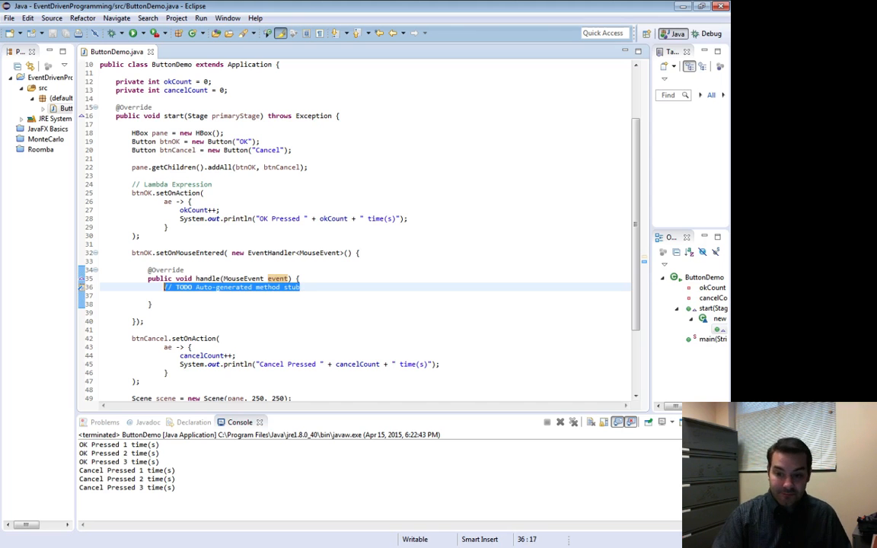
type("System.out.println(\"OK Button Moused Over")
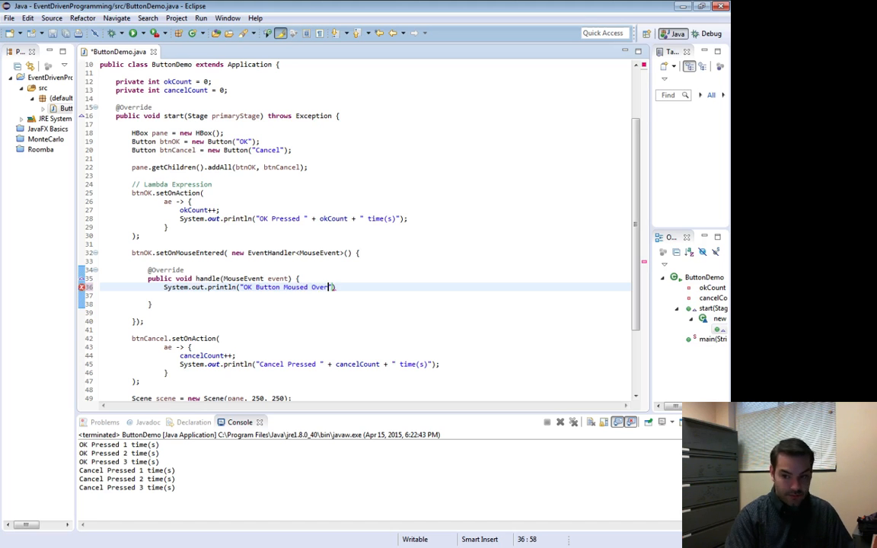
type("\");")
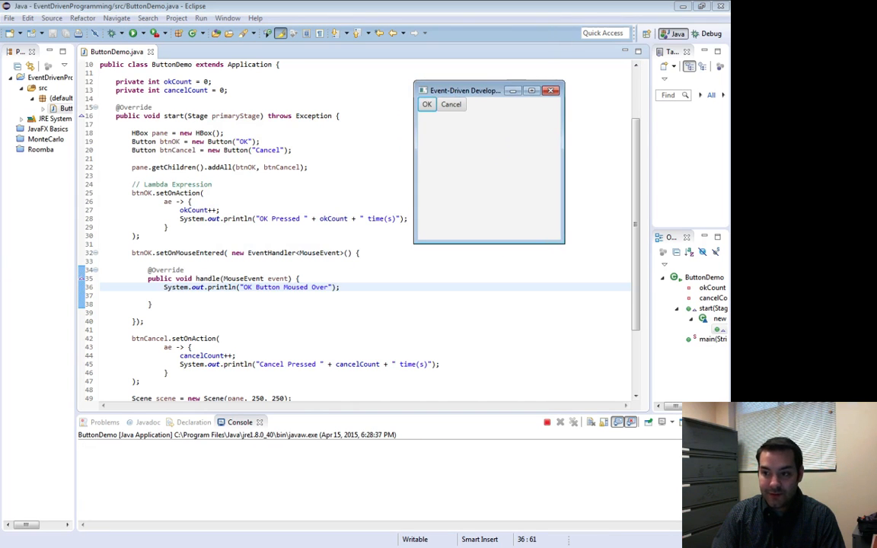
mouse_move(426, 103)
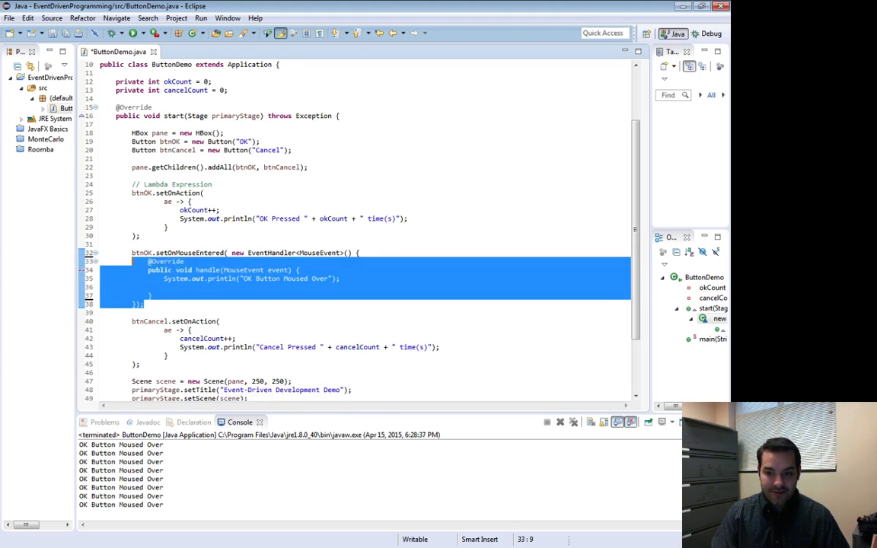
- Change the exit handler's println to "OK Button No Longer Moused Over", save and rerun
left_click(145, 305)
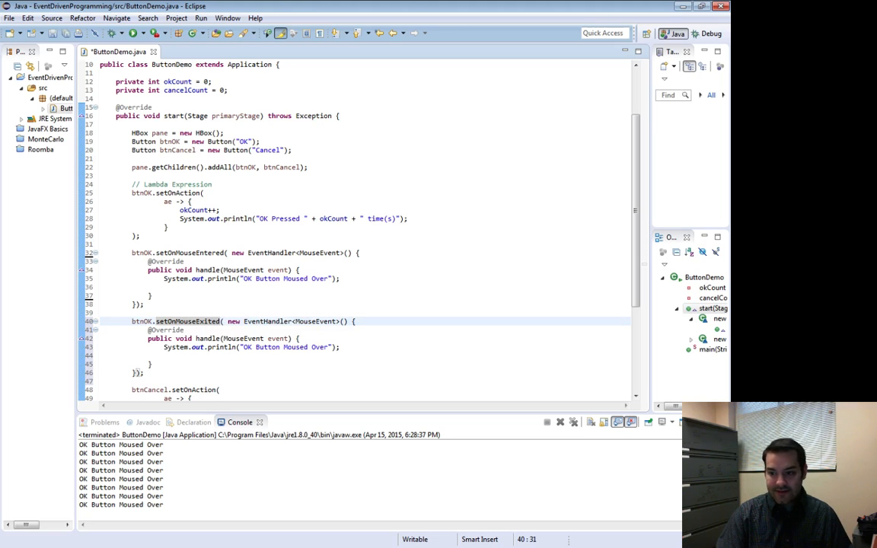
double_click(304, 347)
type("No Longer ")
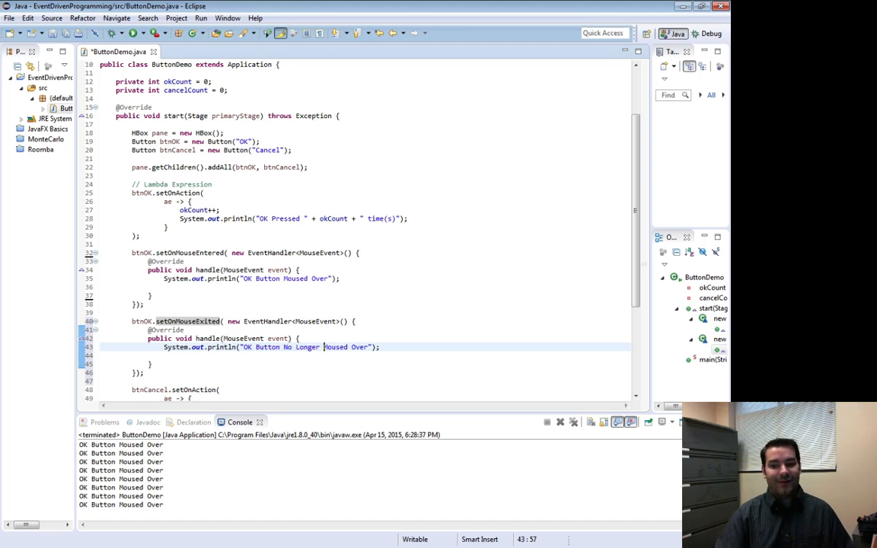
key("ctrl+s")
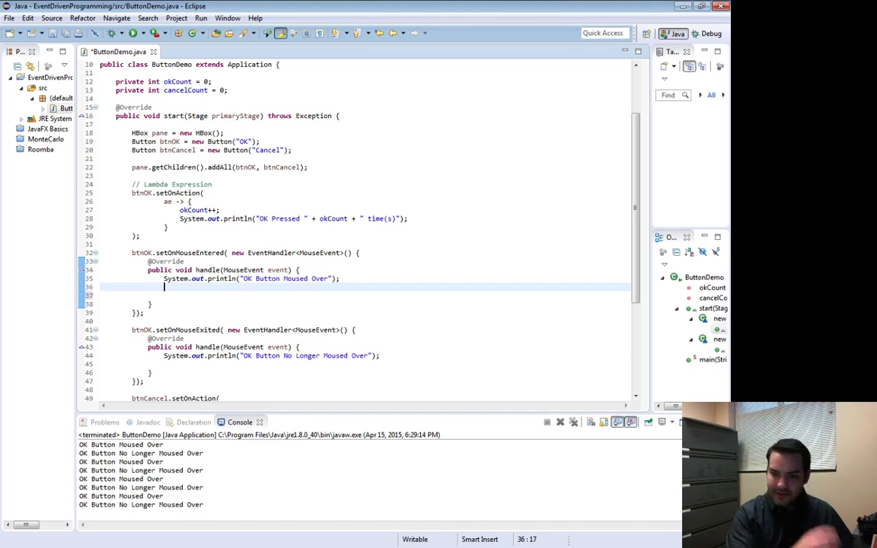
- Add btnOK.setTextFill(Color.RED) in the entered handler and Color.BLACK in the exited handler, then run
type("btnOK.")
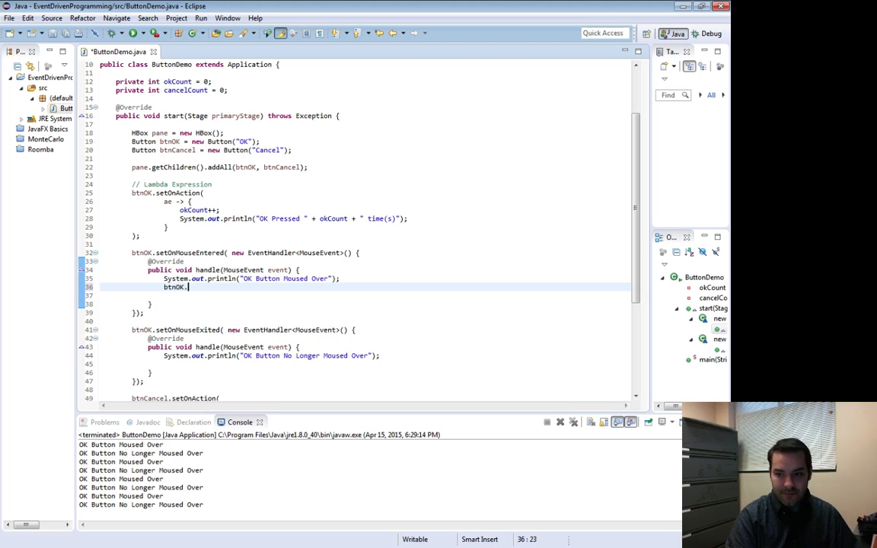
type("setF")
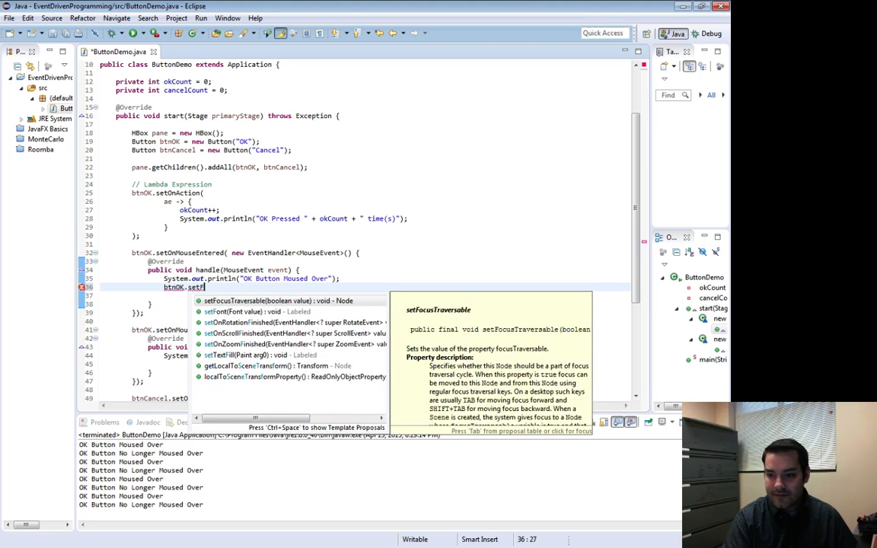
key("Backspace")
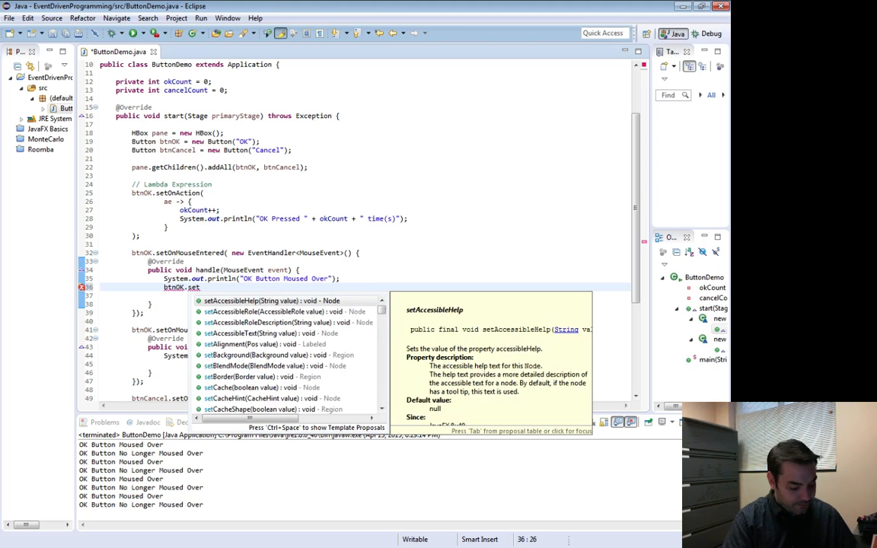
type("f")
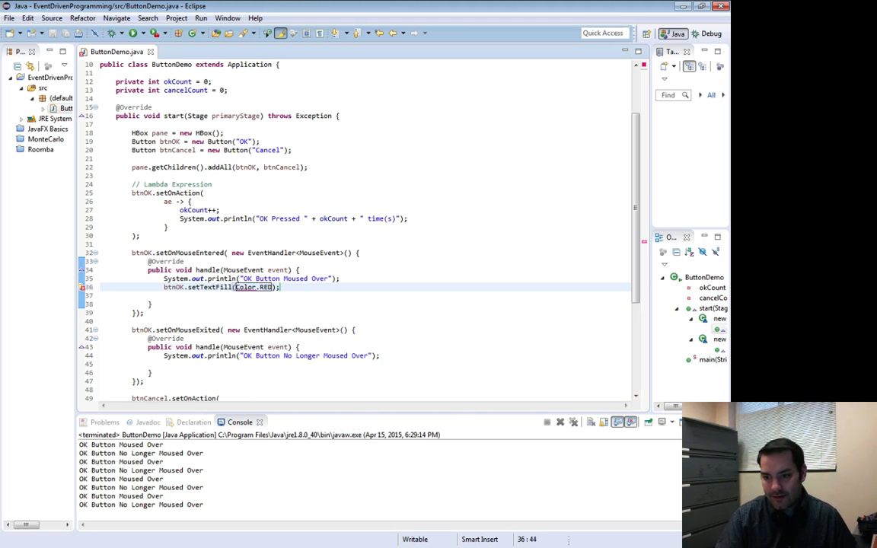
left_click(252, 286)
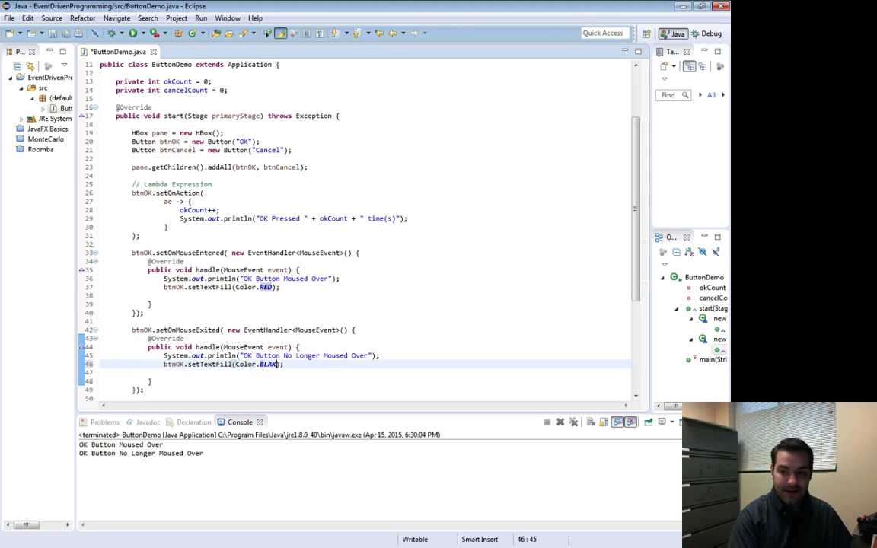
type("C")
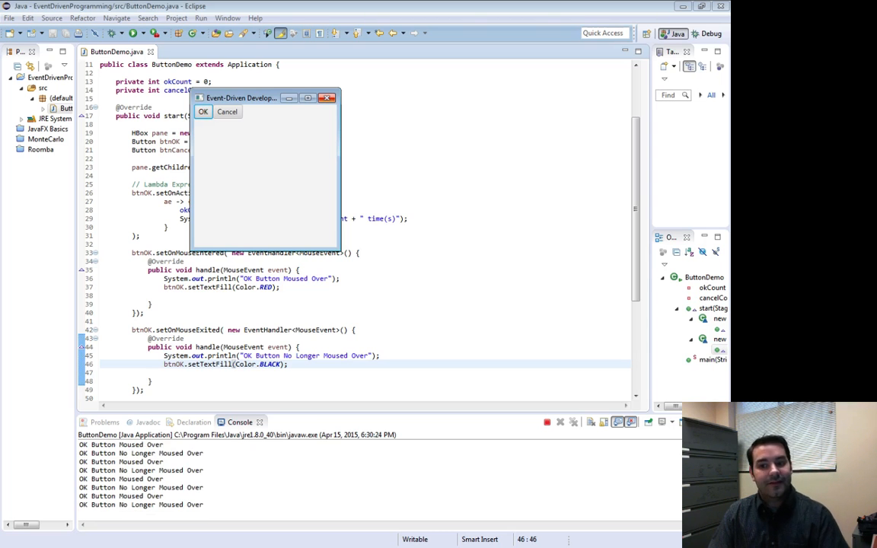
- Close the demo window, cut the enter handler's statements and delete the anonymous EventHandler class
left_click(202, 111)
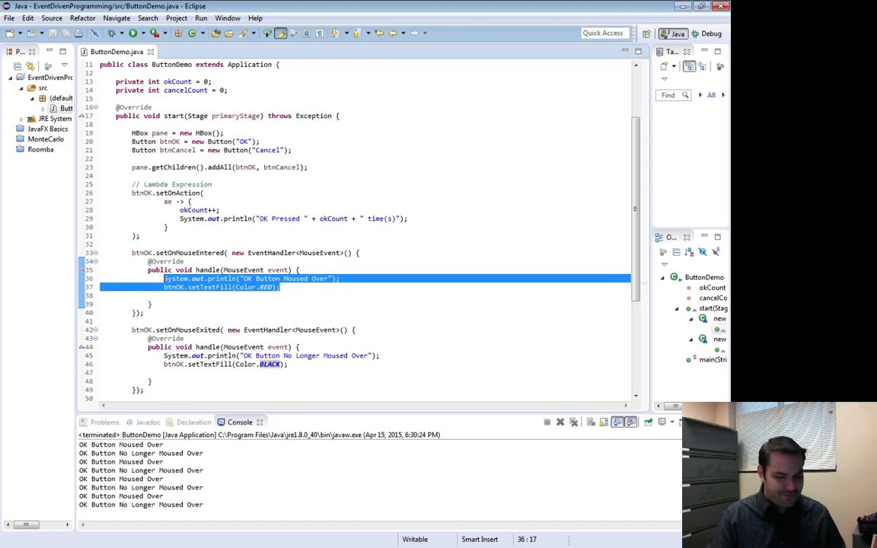
key("Delete")
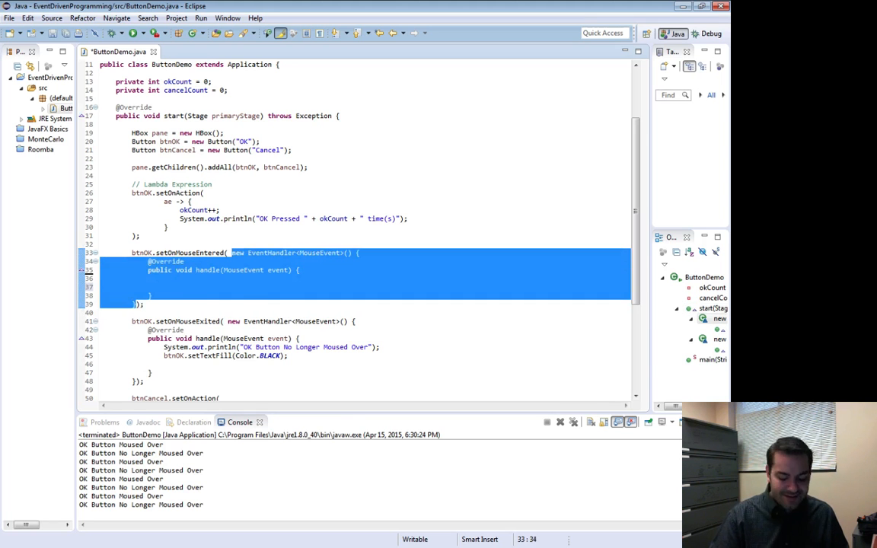
key("Delete")
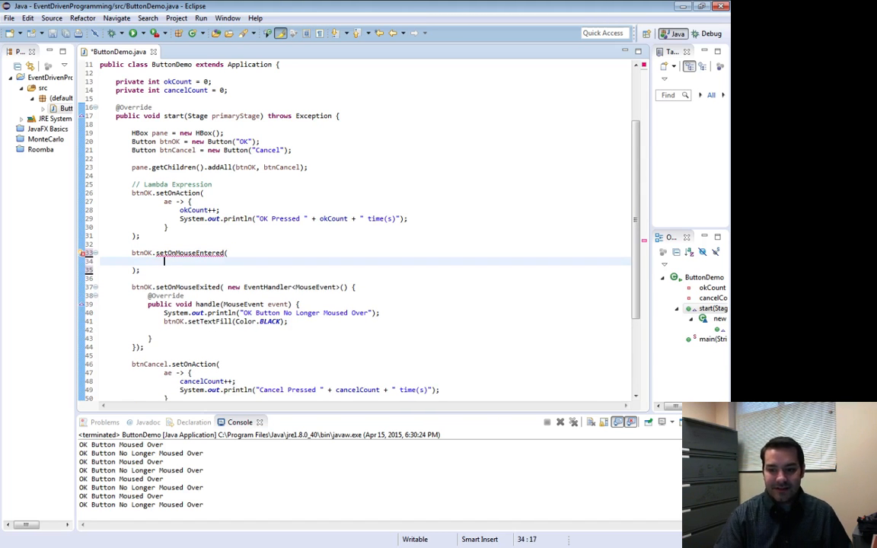
- Write the mouse-entered handler as an event -> { } lambda holding the pasted statements and save
type("event")
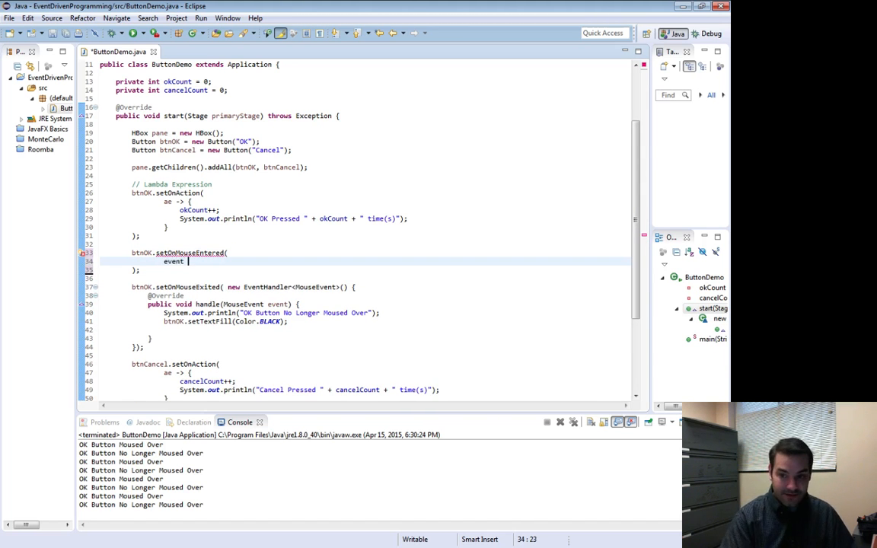
type("->")
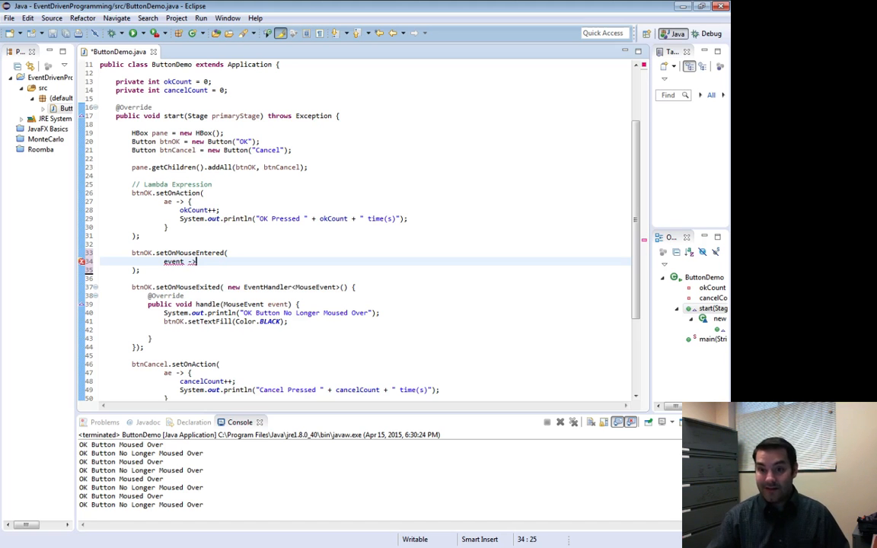
type("{")
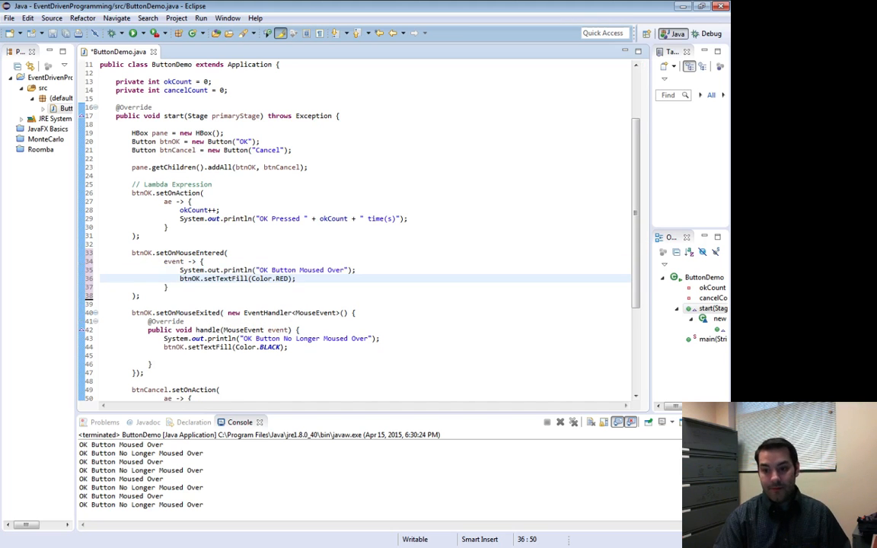
key("ctrl+s")
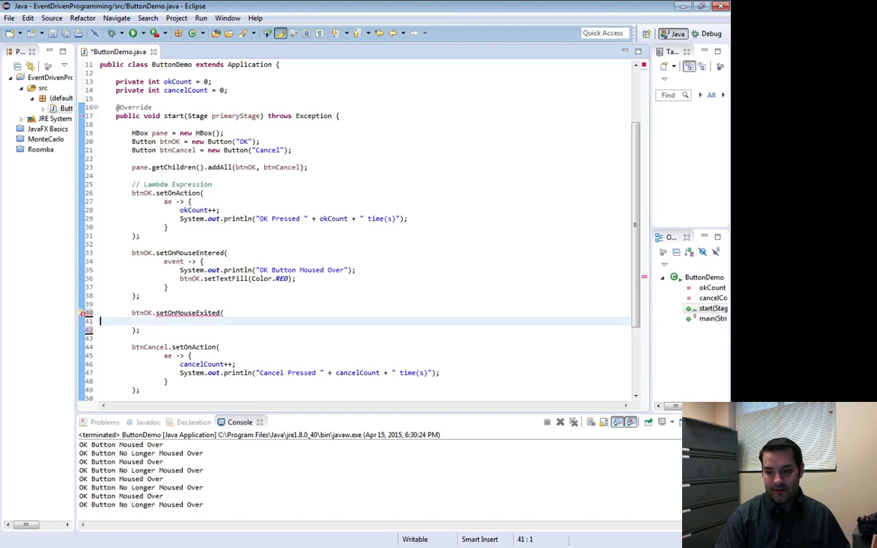
- Write setOnMouseExited as an event -> { } lambda printing the no-longer message and setting Color.BLACK
type("event -> {")
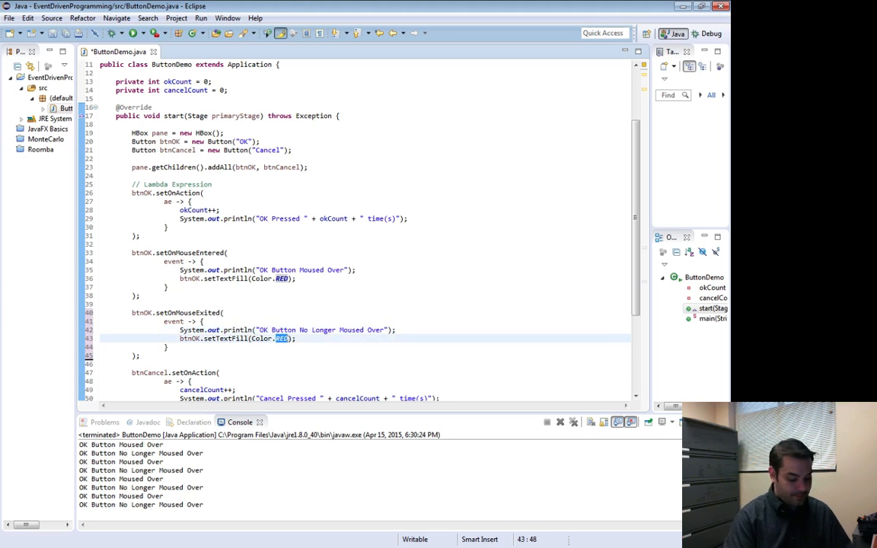
type("BLACK")
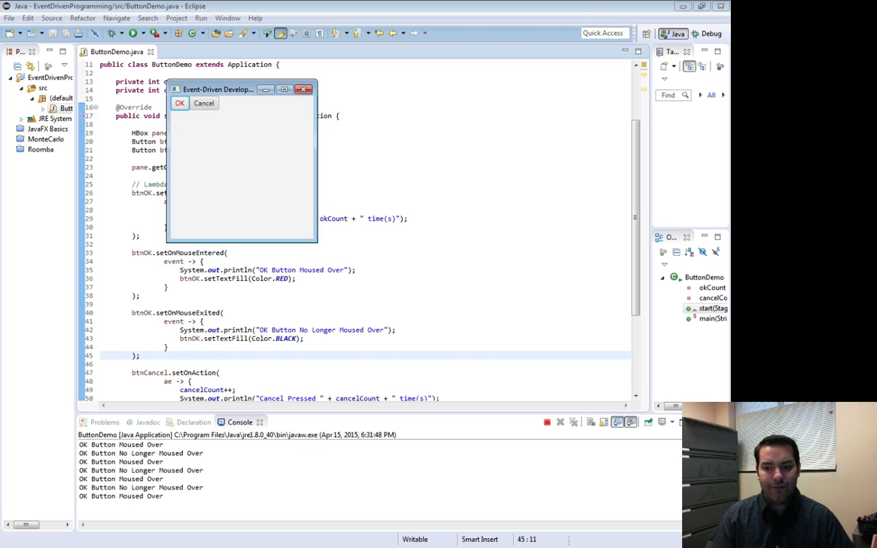
- Drag the running ButtonDemo window across the screen while checking the hover colour change
left_click_drag(217, 88, 258, 101)
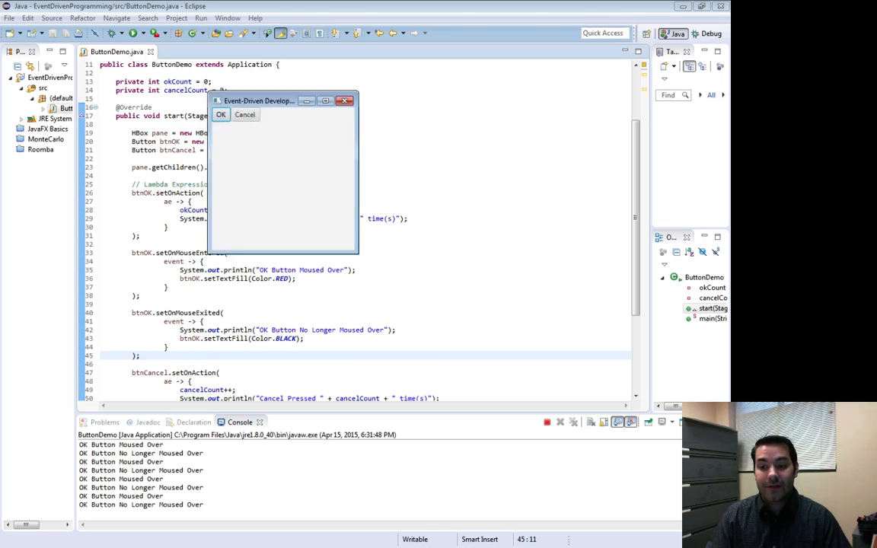
left_click_drag(259, 100, 408, 247)
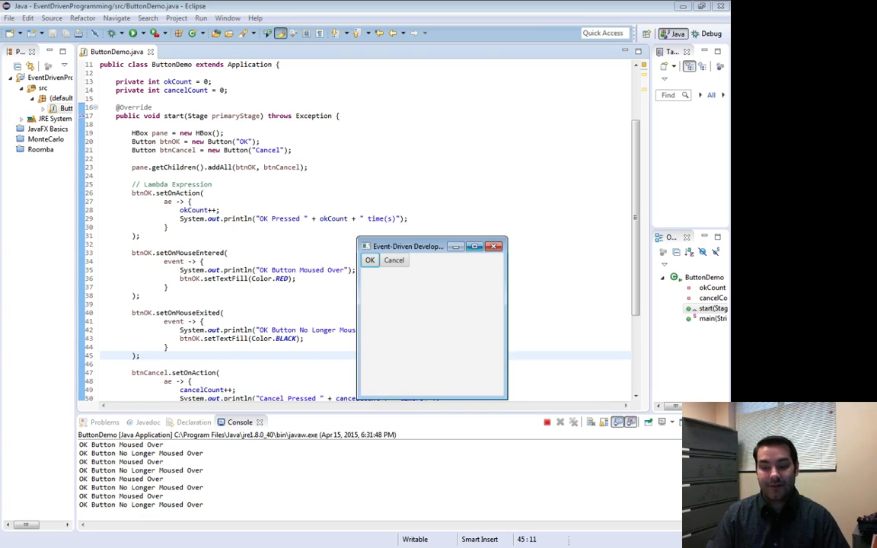